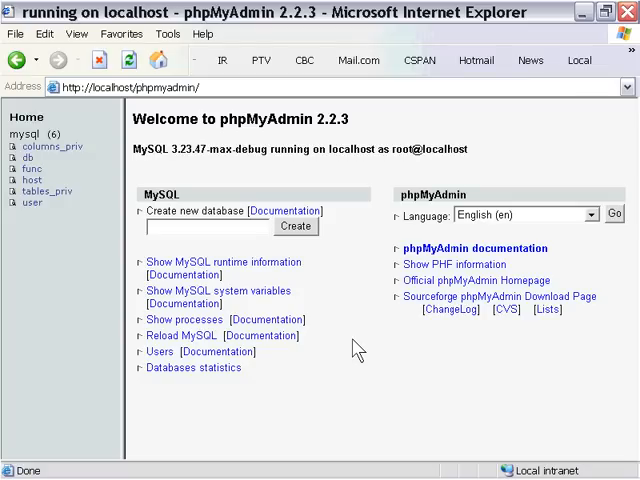
pyautogui.moveTo(364, 336)
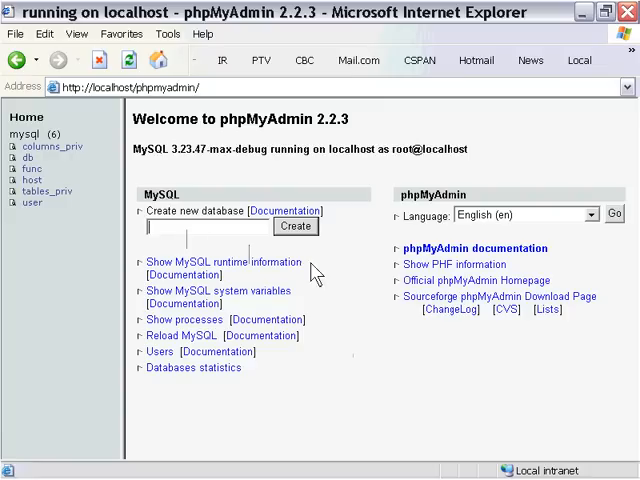
# - Create a new database named phonebook
pyautogui.write('ph')
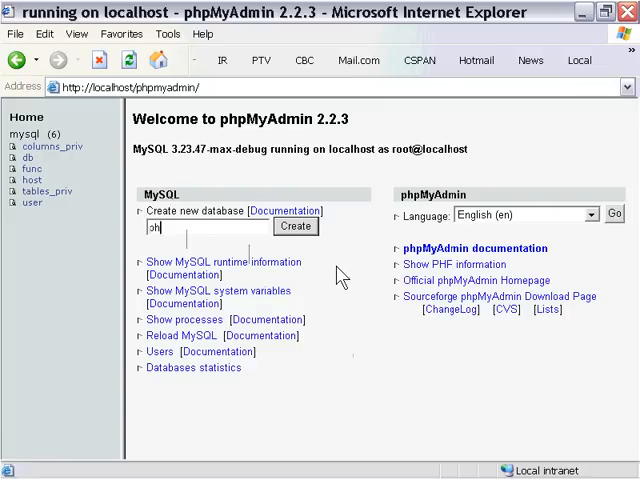
pyautogui.write('onebook')
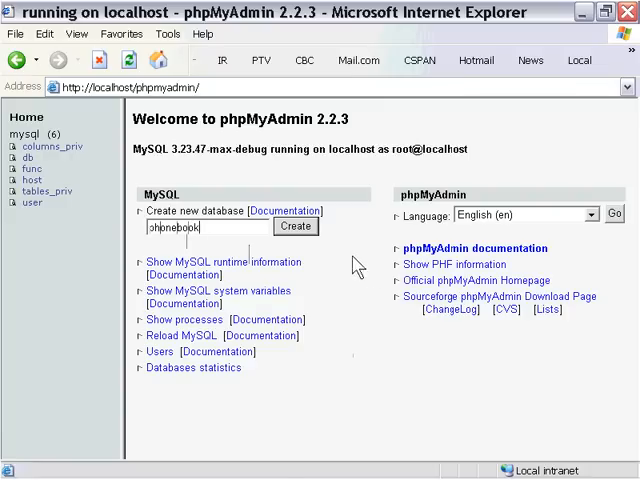
pyautogui.click(296, 226)
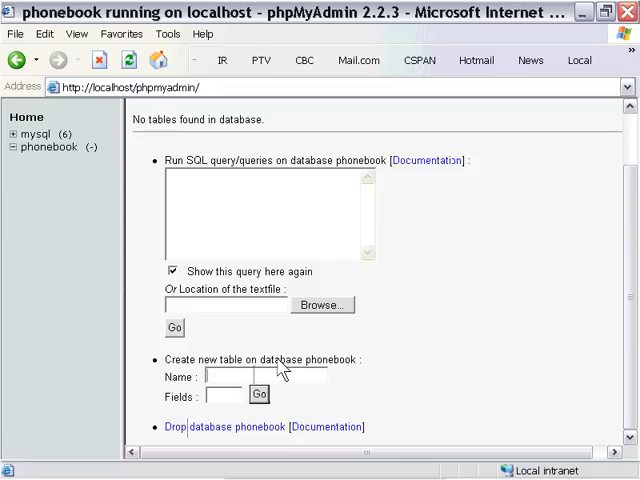
# - Start a new table named data with 2 fields in the phonebook database
pyautogui.write('data')
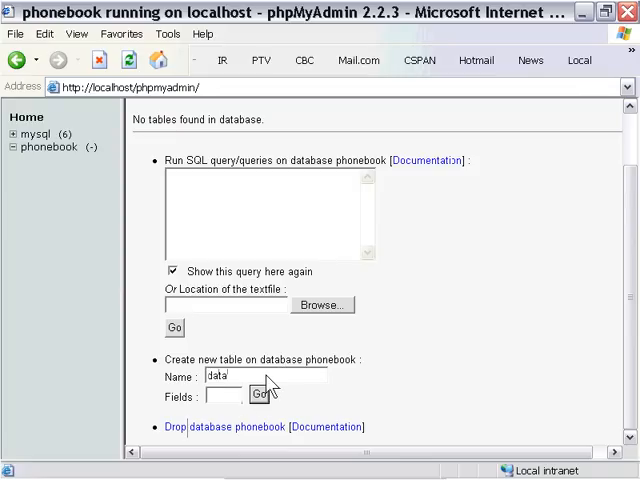
pyautogui.write('2')
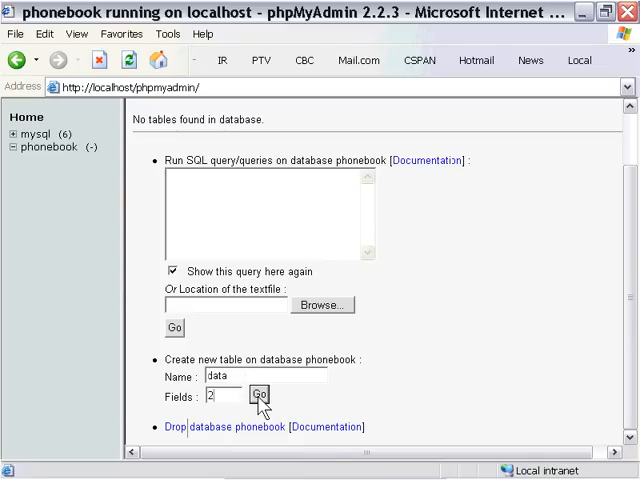
pyautogui.click(262, 396)
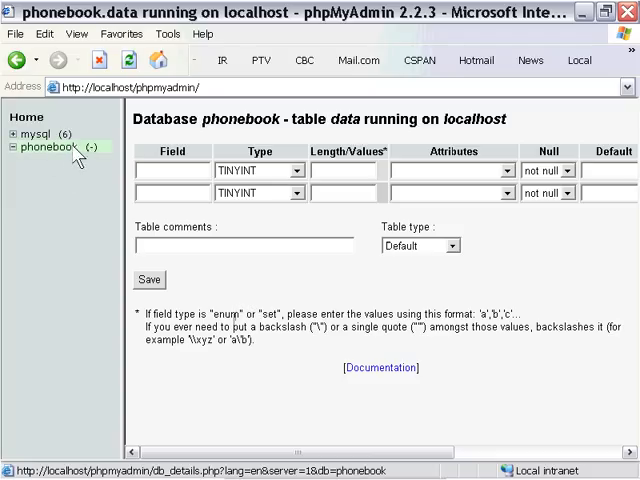
pyautogui.moveTo(88, 178)
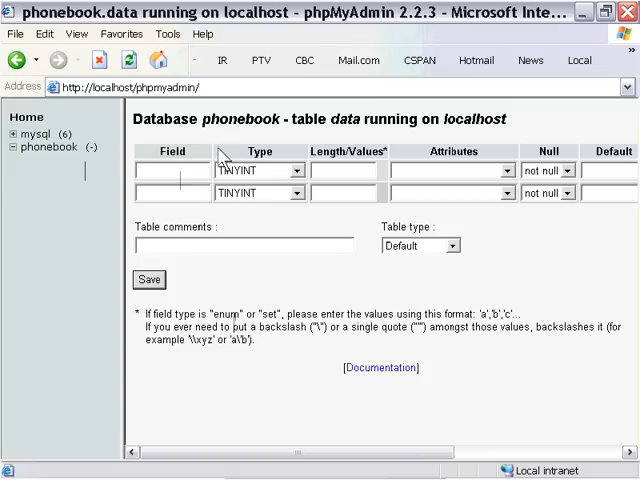
# - Name the table's two fields name and number
pyautogui.write('name')
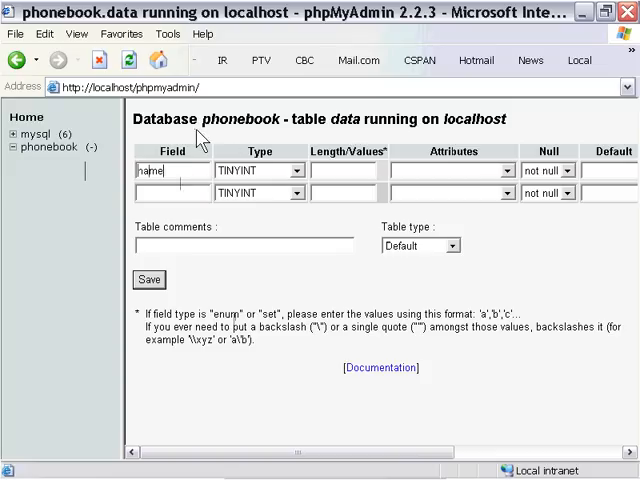
pyautogui.write('number')
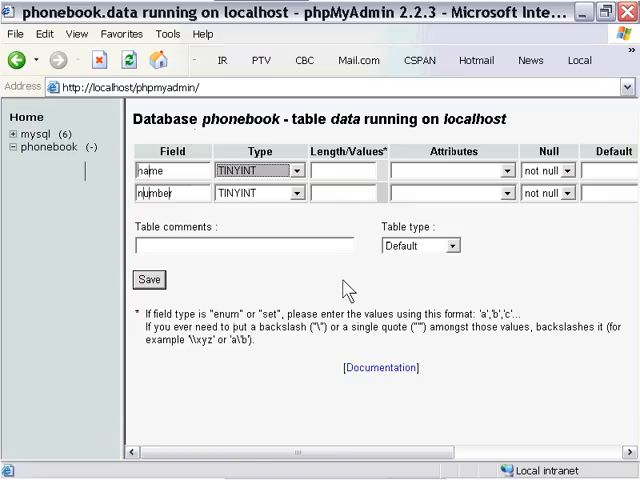
pyautogui.moveTo(288, 194)
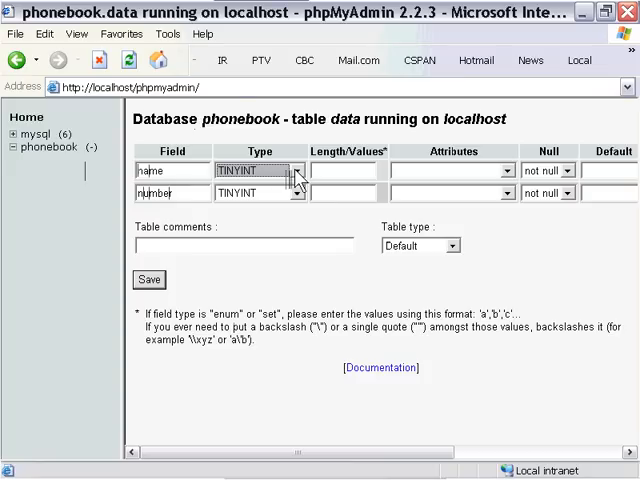
# - Make name TINYTEXT and number VARCHAR of length 60, marked Unique
pyautogui.click(308, 172)
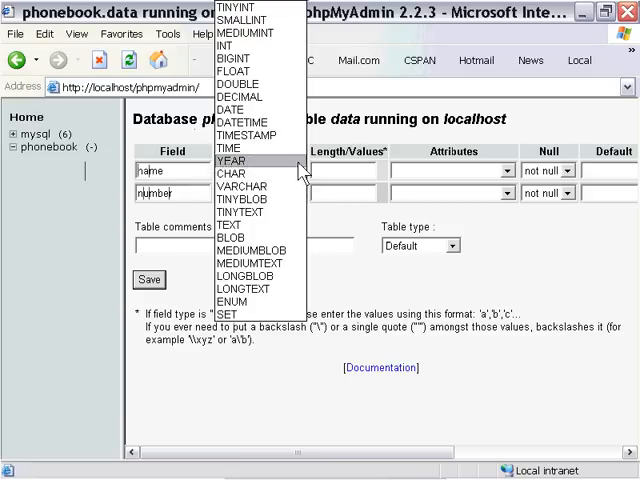
pyautogui.moveTo(236, 174)
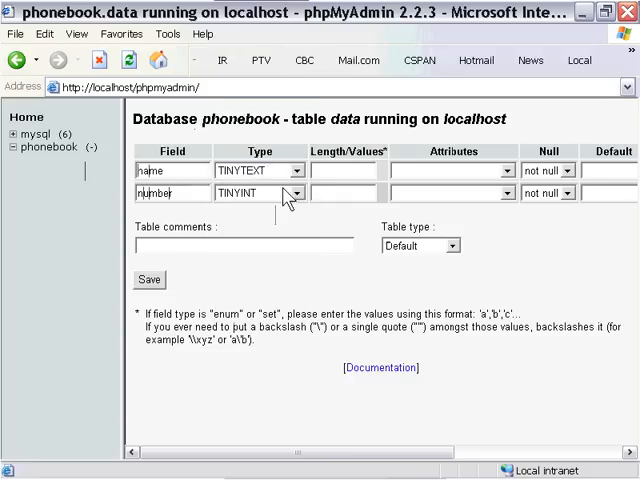
pyautogui.click(296, 194)
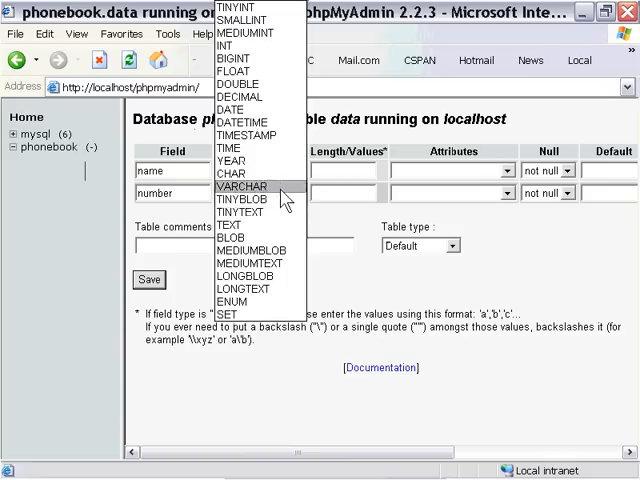
pyautogui.click(240, 212)
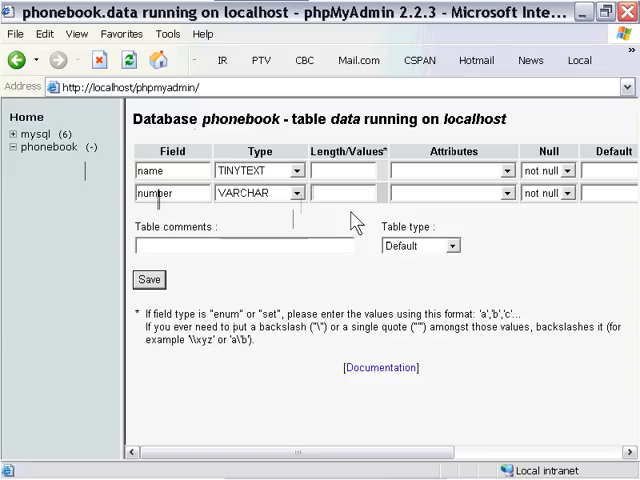
pyautogui.write('60')
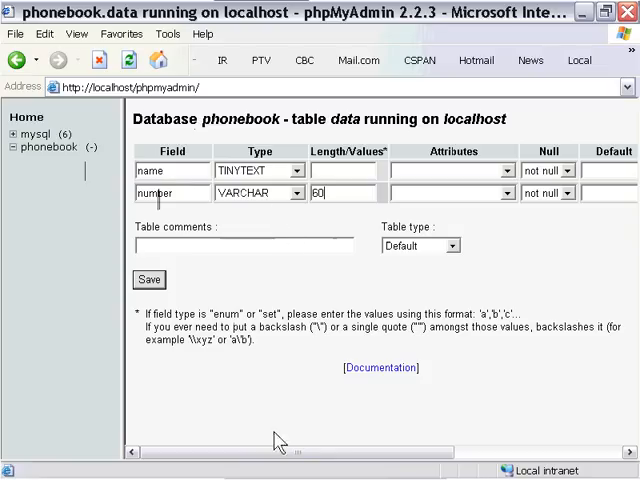
pyautogui.hscroll(3)
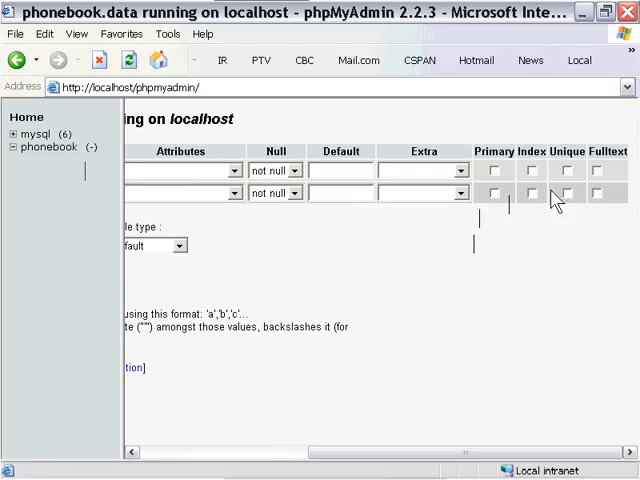
pyautogui.click(554, 194)
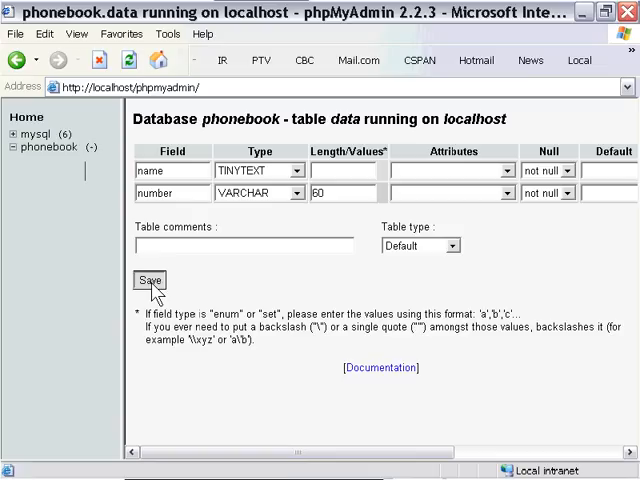
# - Save the data table and review its resulting structure
pyautogui.click(150, 280)
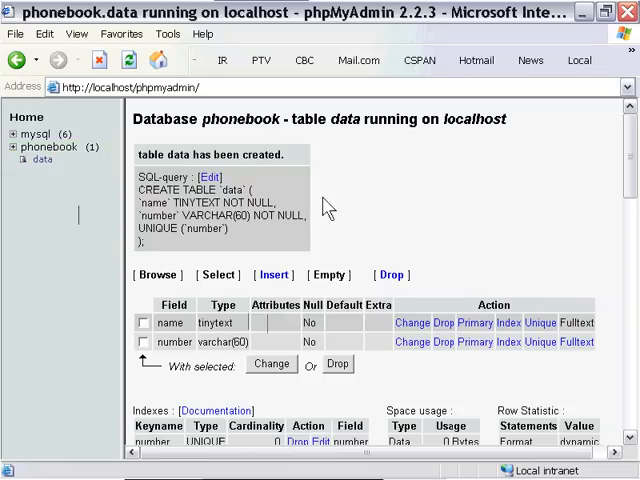
pyautogui.scroll(-3)
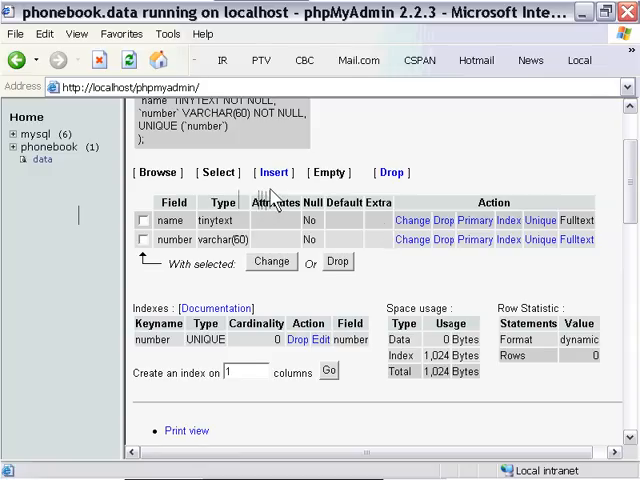
# - Insert a row with name John Smith and number Office : 403 - 567 - 9821
pyautogui.click(282, 172)
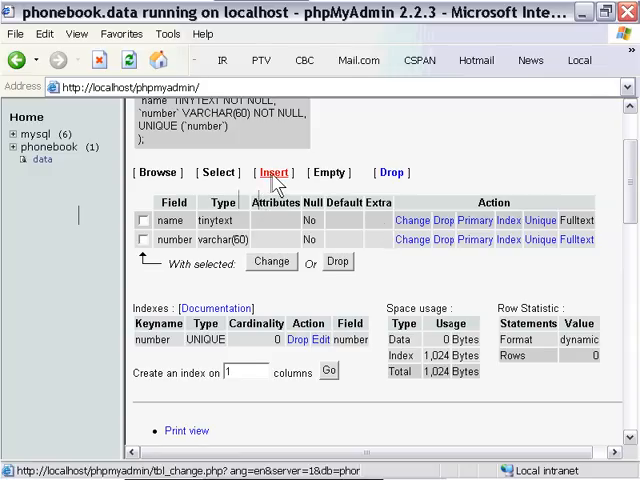
pyautogui.click(280, 172)
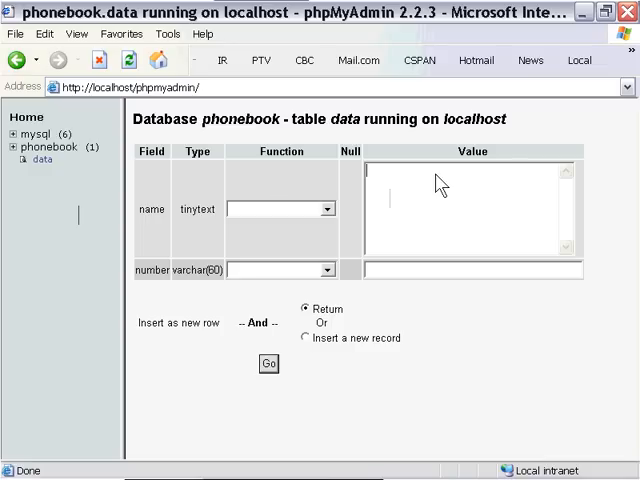
pyautogui.write('John')
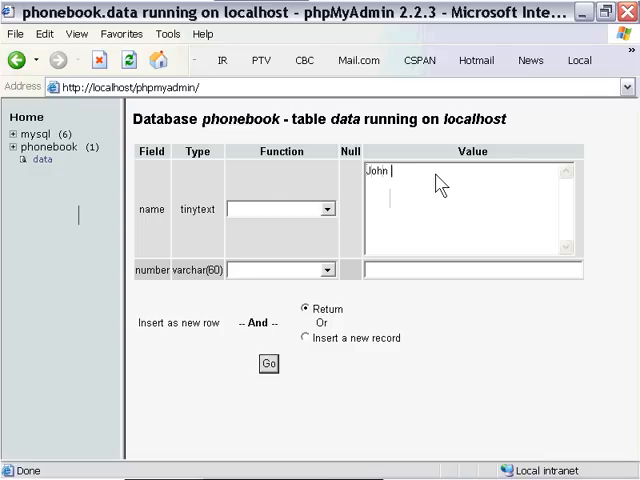
pyautogui.write('Smith')
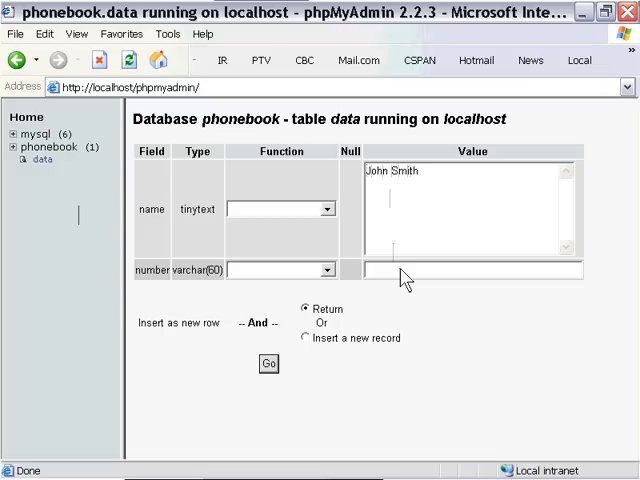
pyautogui.write('Office')
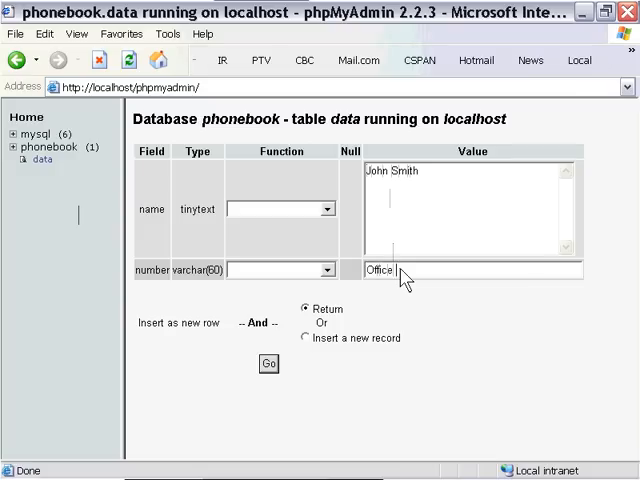
pyautogui.write(':40')
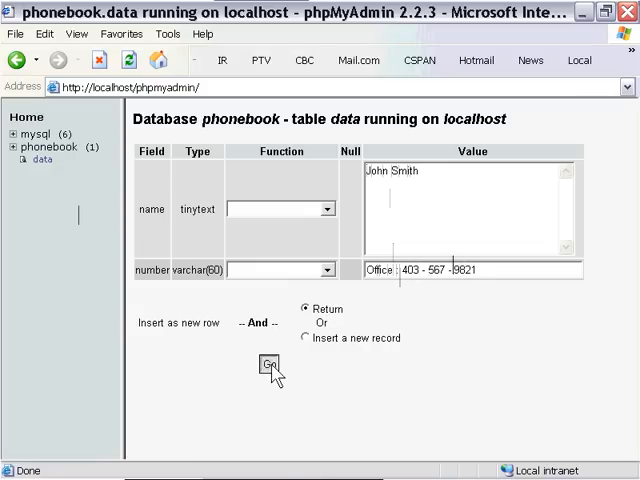
pyautogui.click(268, 364)
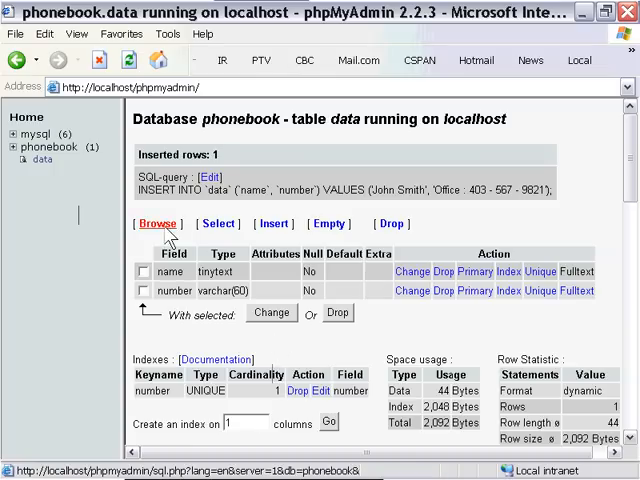
# - Browse the data table and delete the John Smith row, confirming the deletion
pyautogui.click(156, 222)
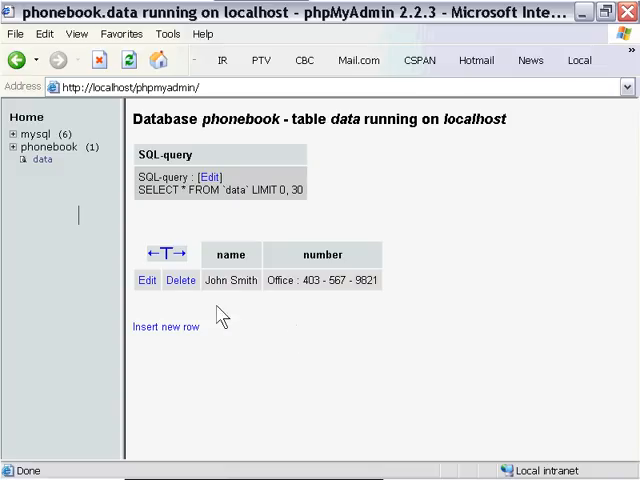
pyautogui.click(180, 280)
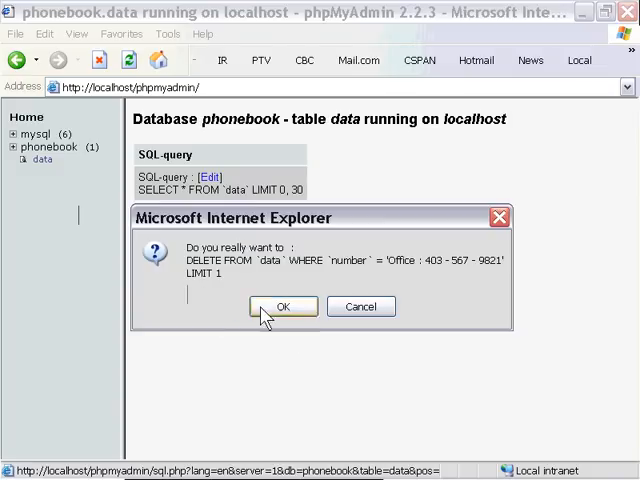
pyautogui.click(282, 306)
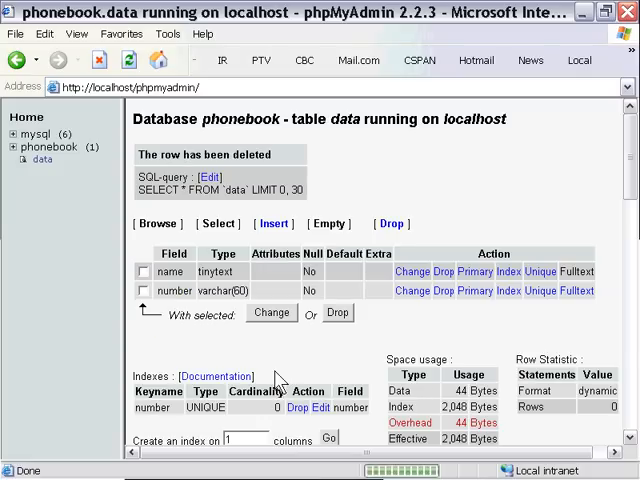